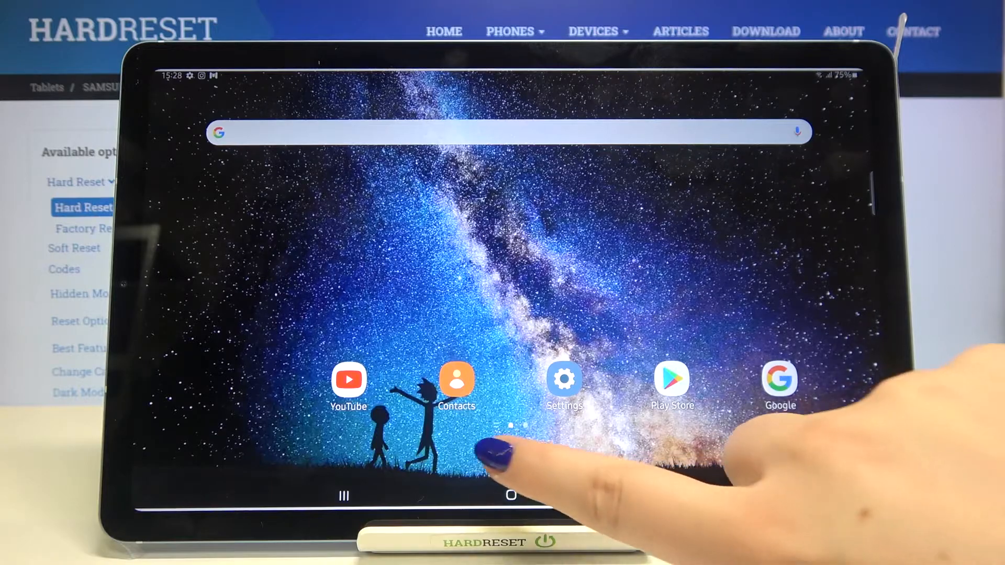
pyautogui.click(457, 379)
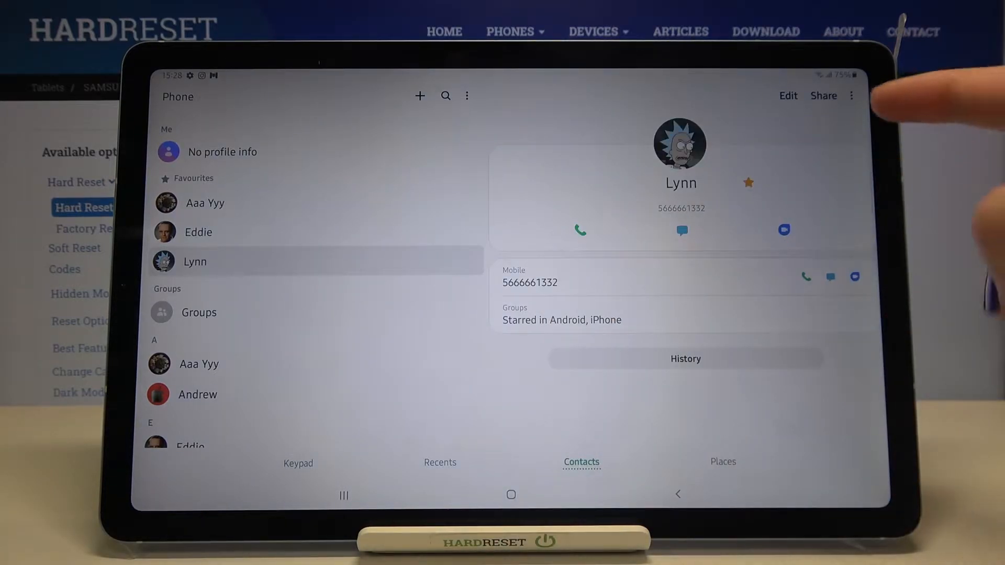
# Step: Block Lynn's contact from her three-dot menu so her number shows a block mark
pyautogui.click(852, 95)
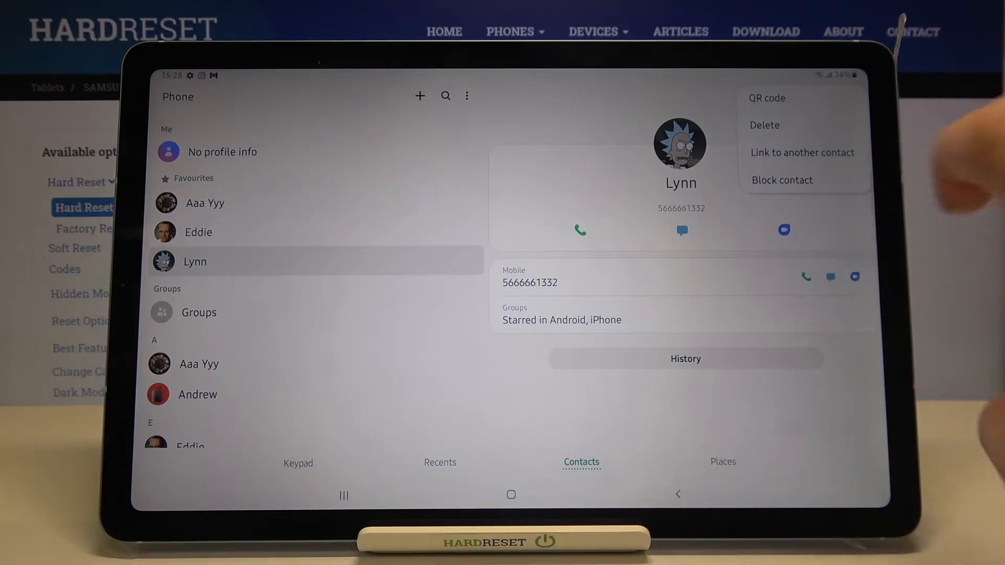
pyautogui.click(782, 180)
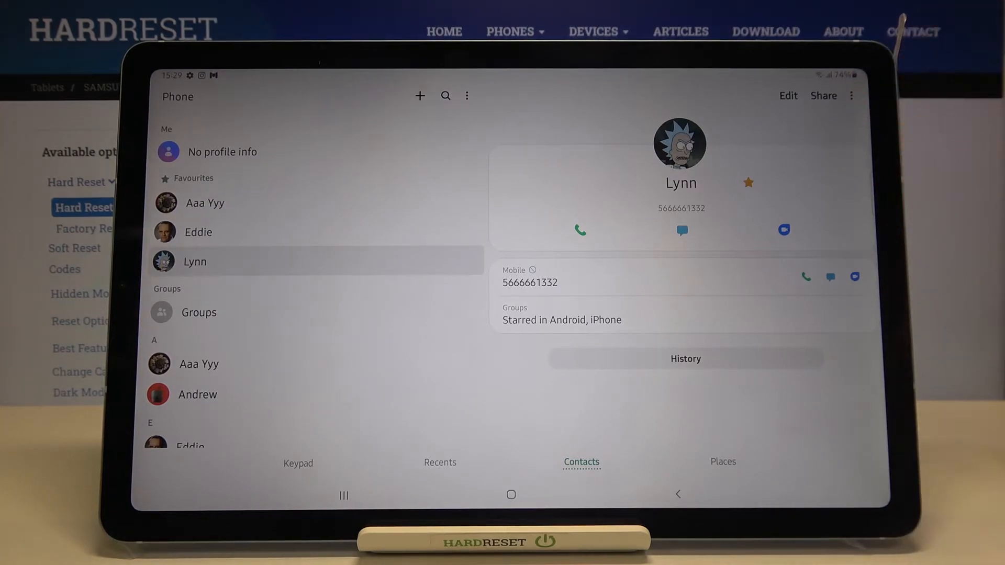
pyautogui.click(852, 96)
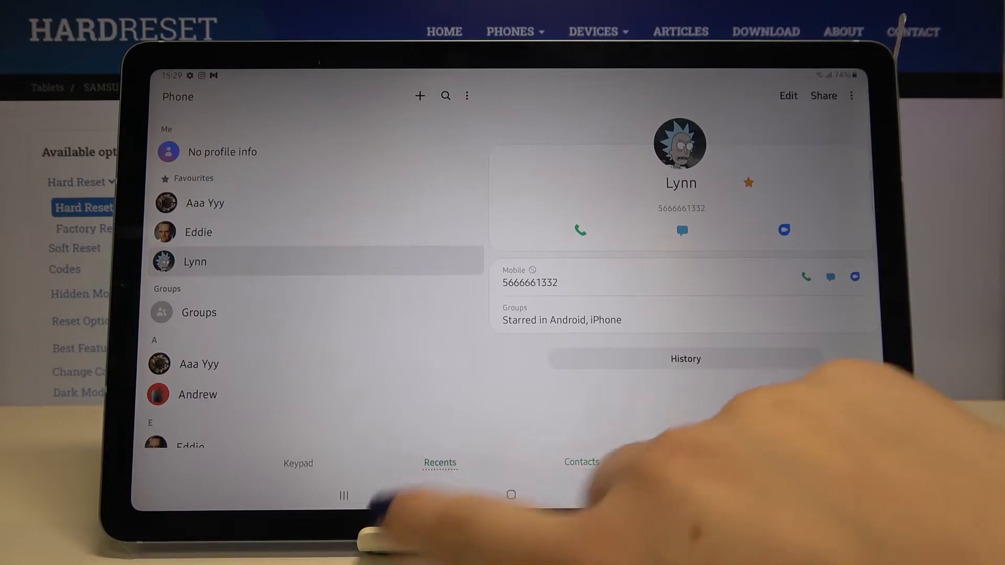
pyautogui.click(297, 463)
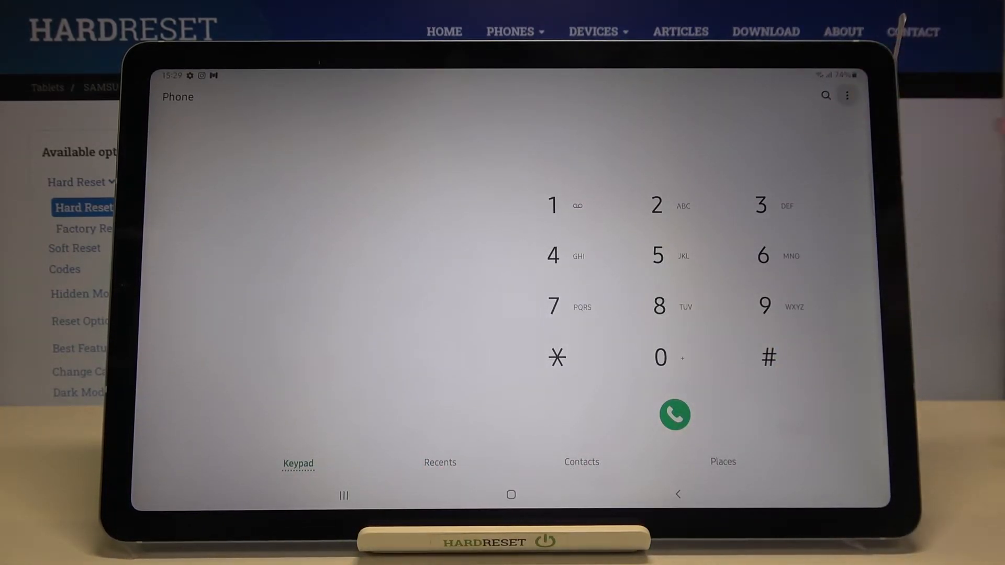
pyautogui.click(847, 95)
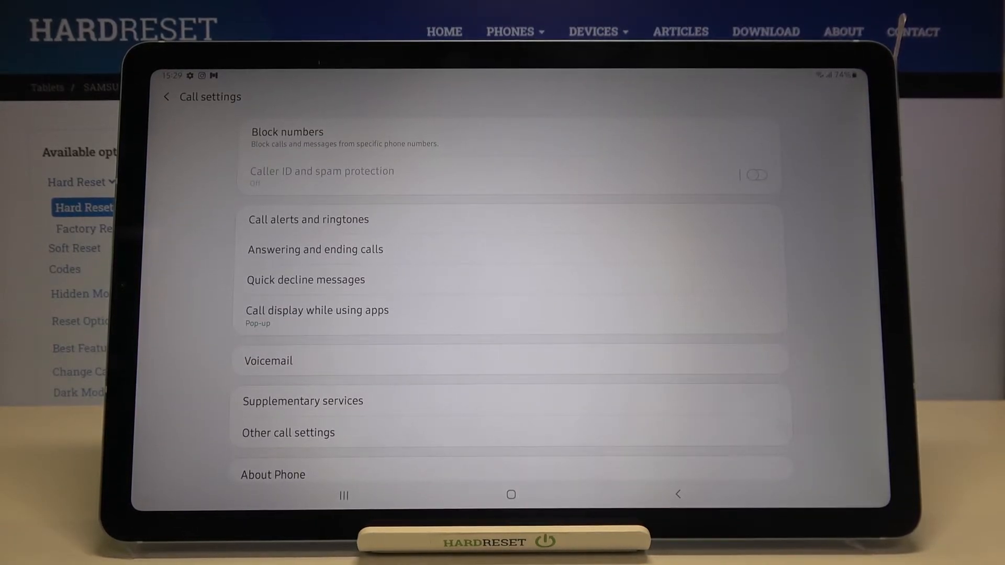
pyautogui.click(287, 132)
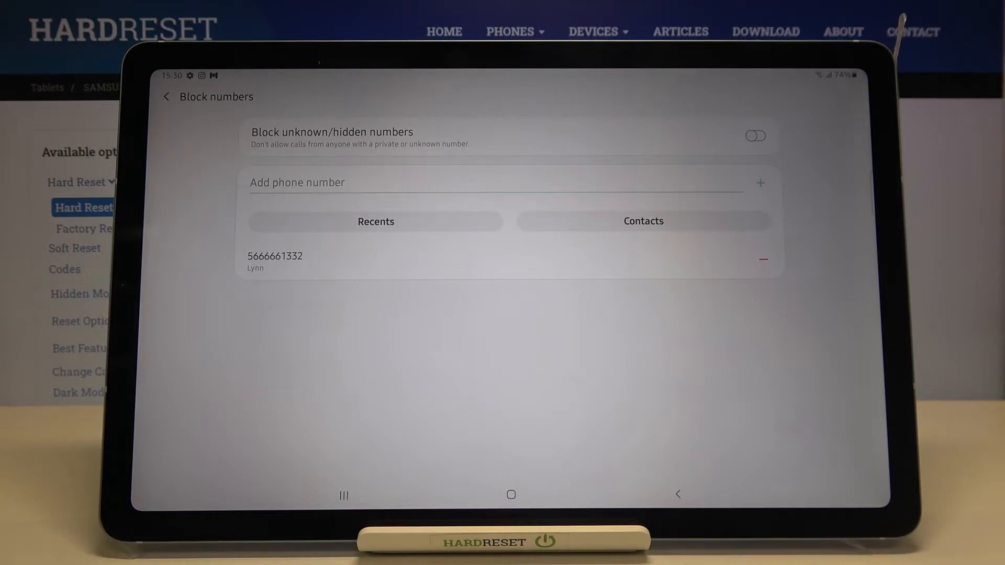
pyautogui.click(756, 136)
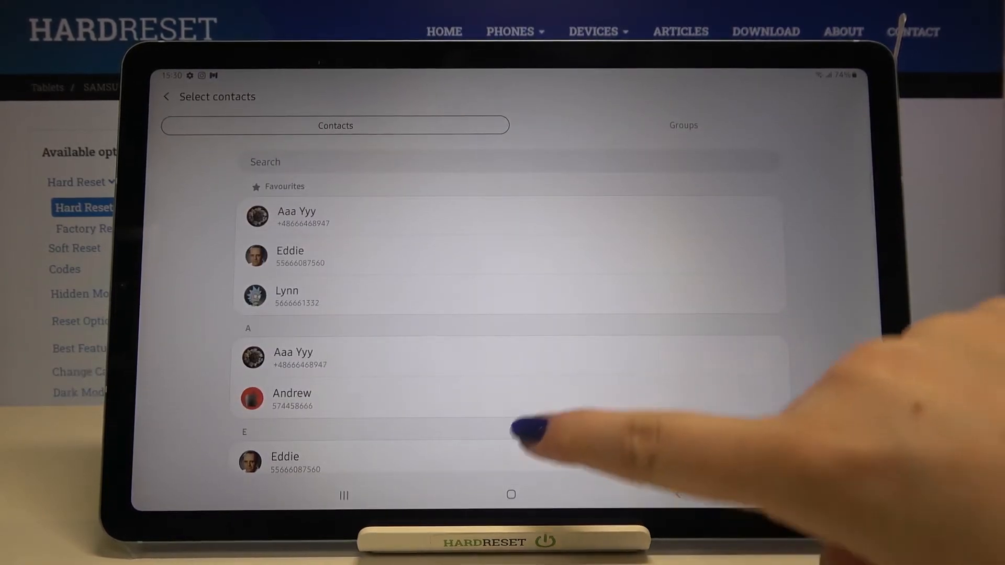
pyautogui.scroll(-3)
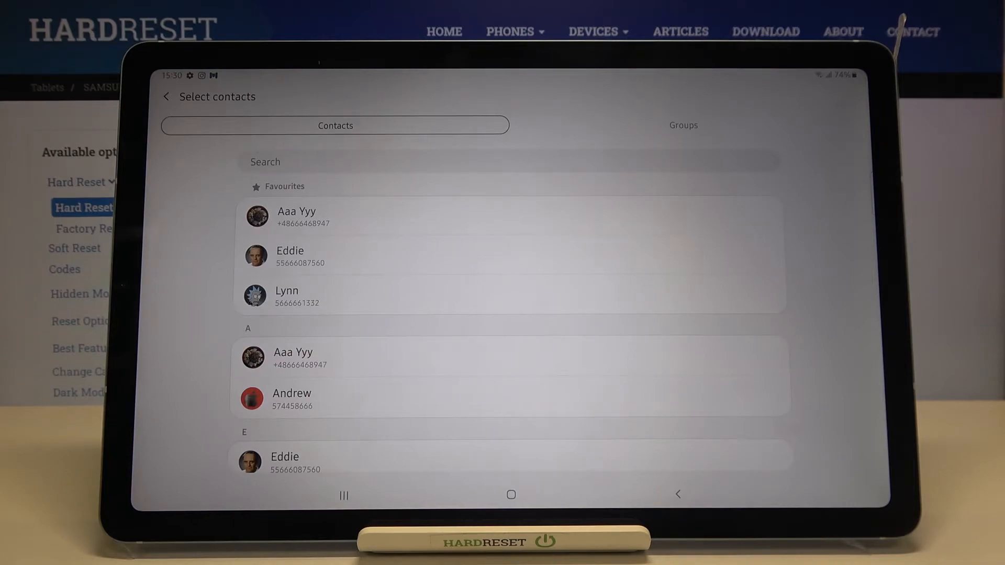
pyautogui.scroll(-3)
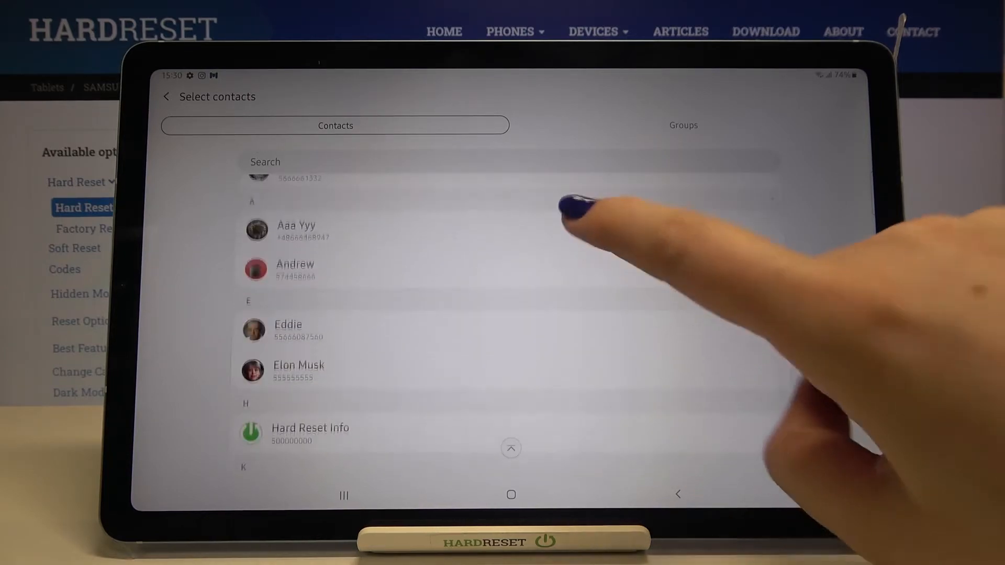
pyautogui.scroll(-3)
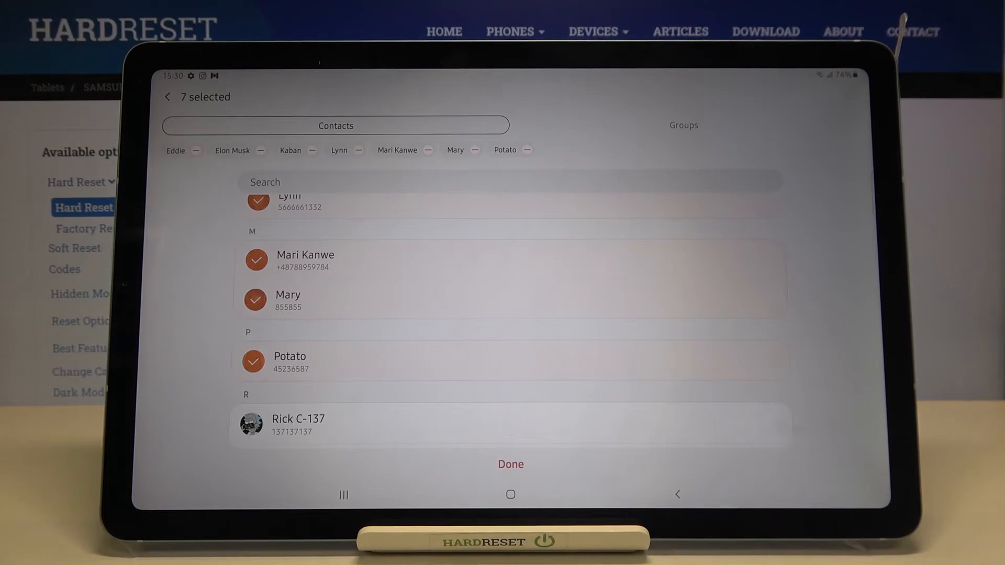
pyautogui.click(510, 464)
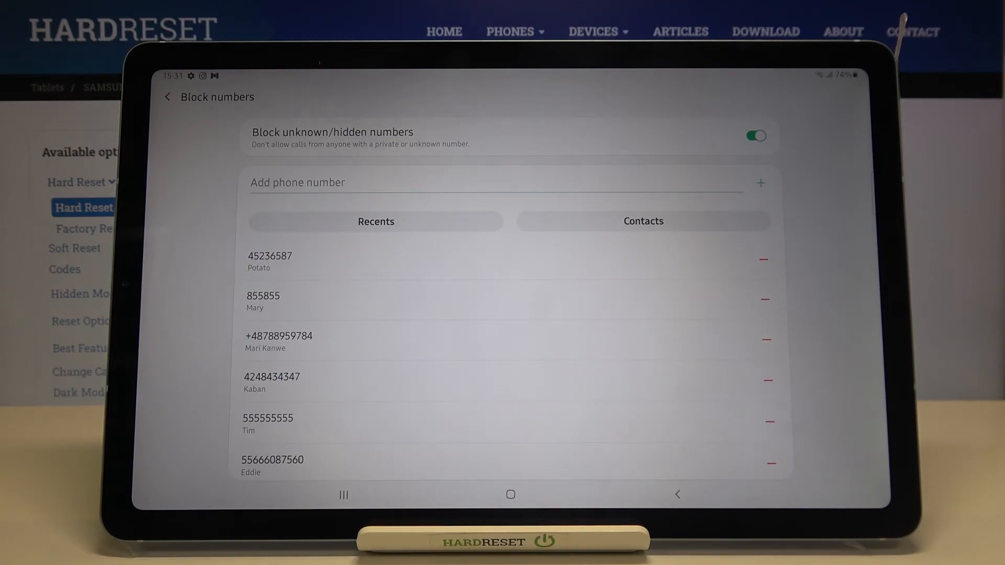
pyautogui.click(493, 182)
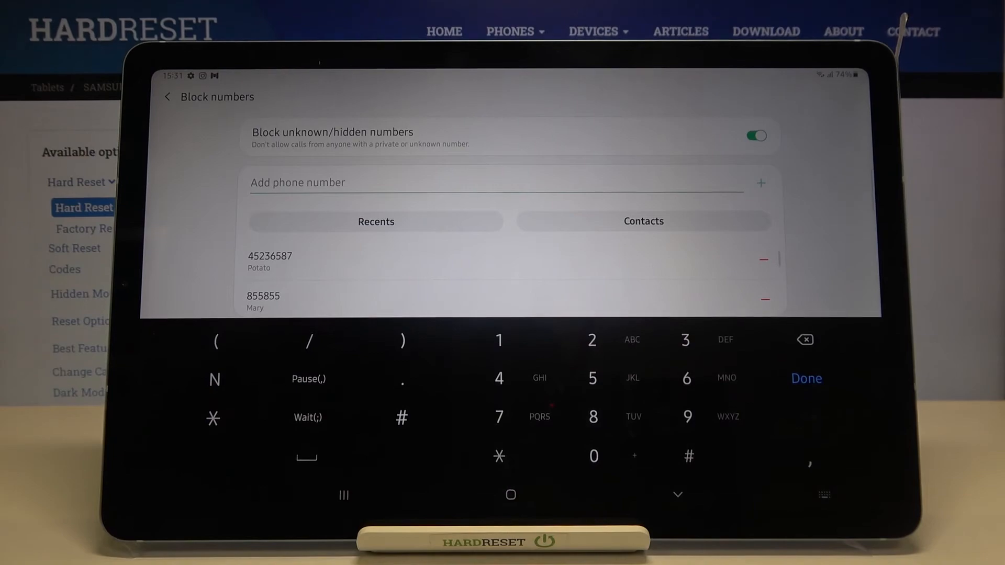
pyautogui.click(592, 378)
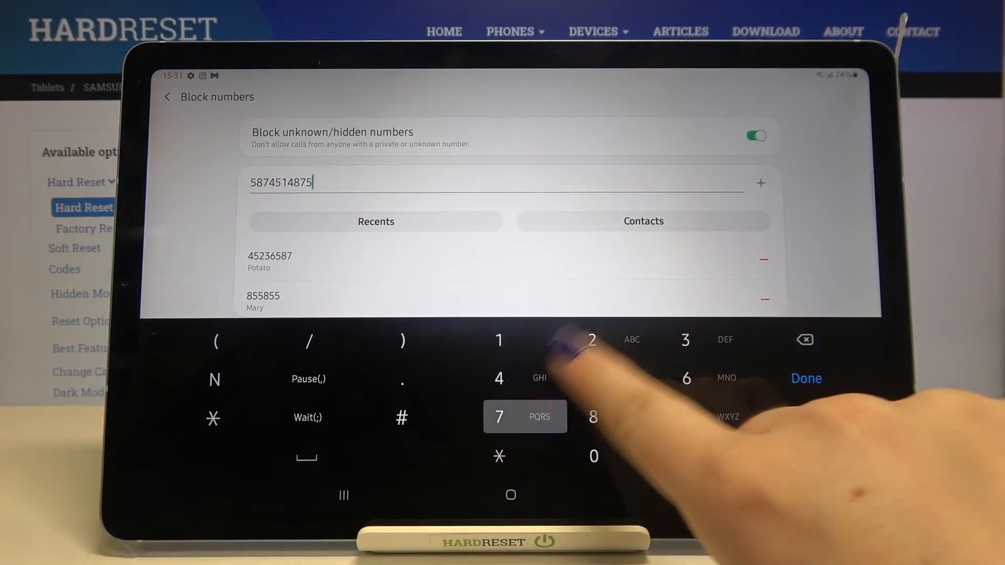
pyautogui.click(806, 378)
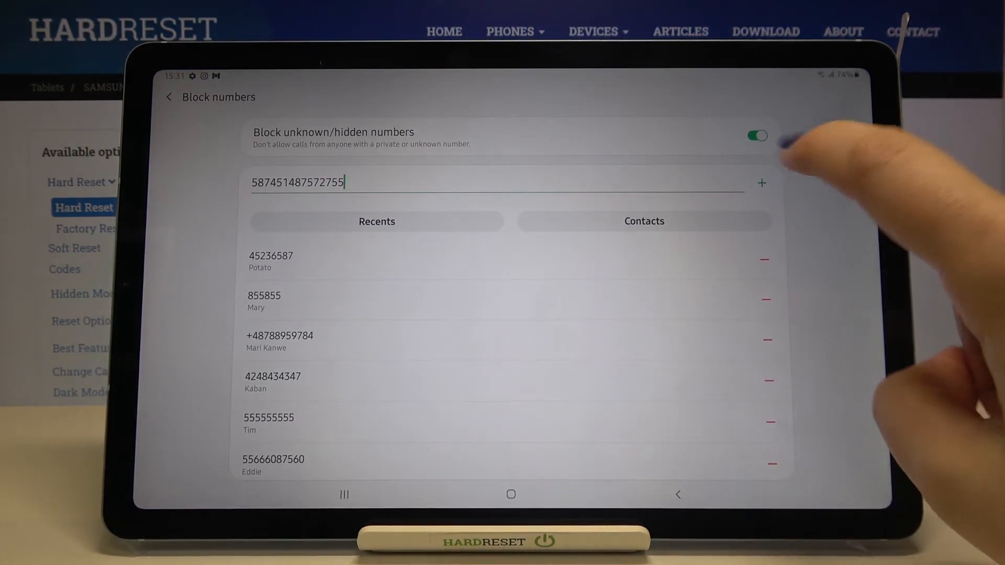
pyautogui.click(762, 182)
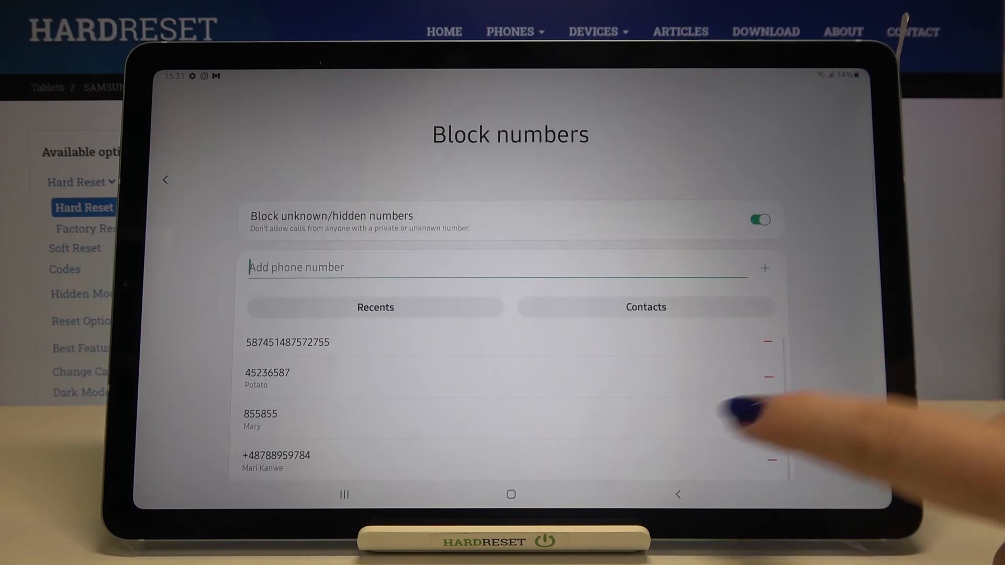
# Step: Remove every blocked number until the list reads No numbers, then return Home
pyautogui.click(768, 341)
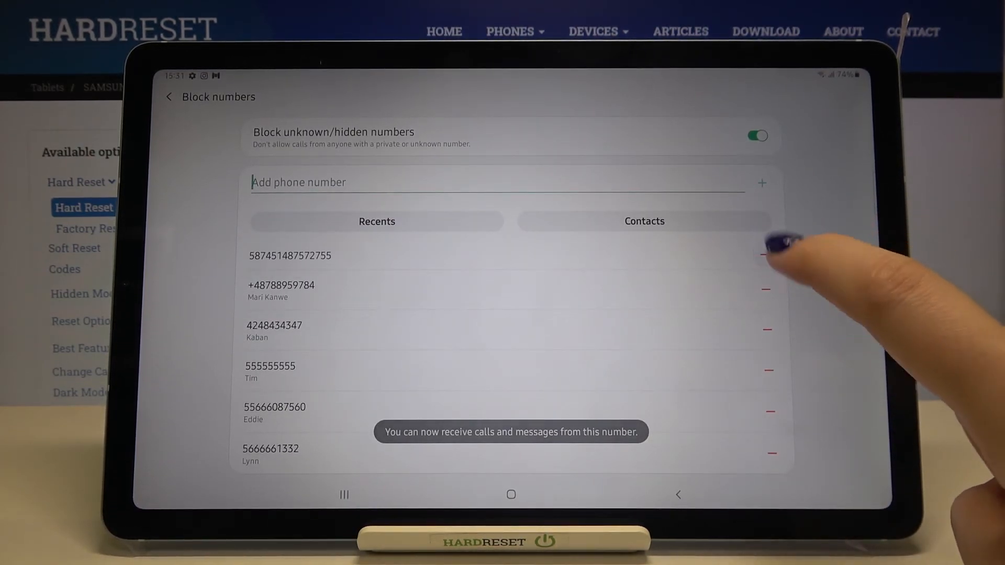
pyautogui.click(764, 255)
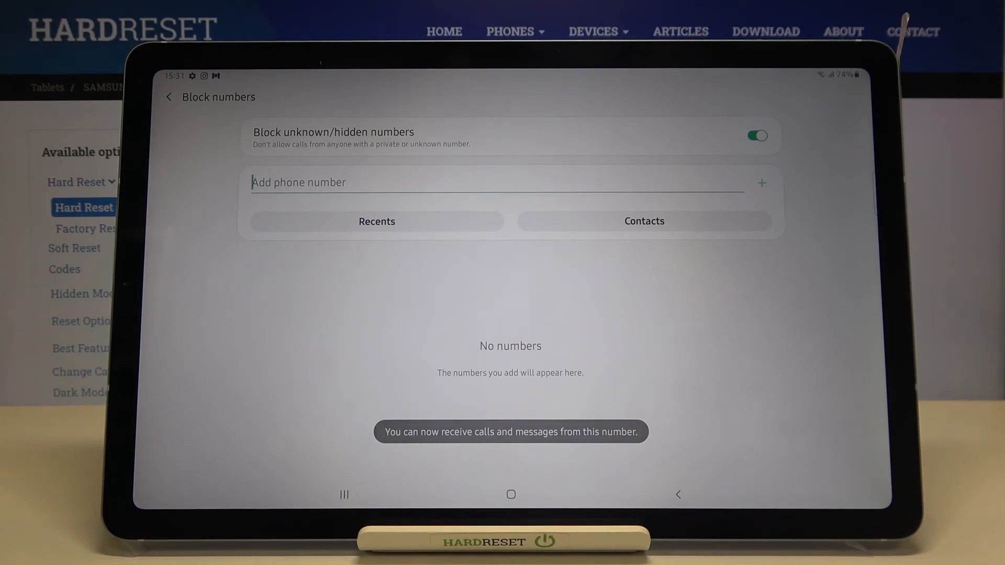
pyautogui.click(511, 494)
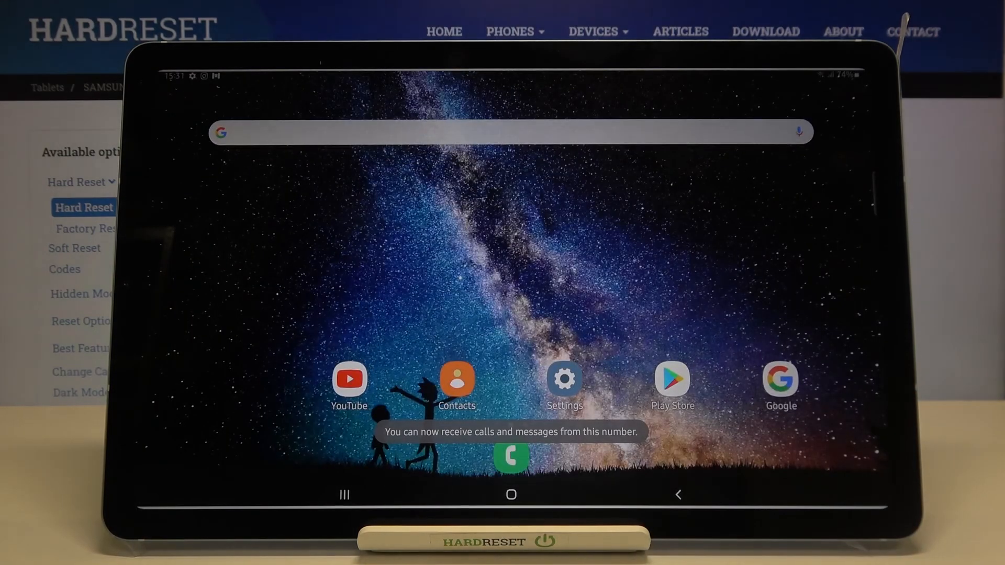